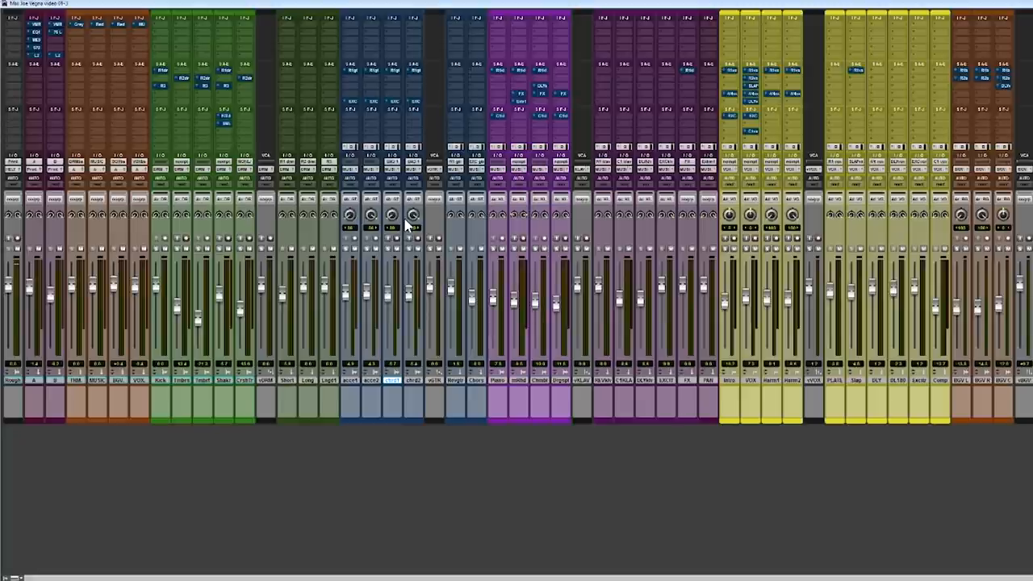
mouse_move(119, 196)
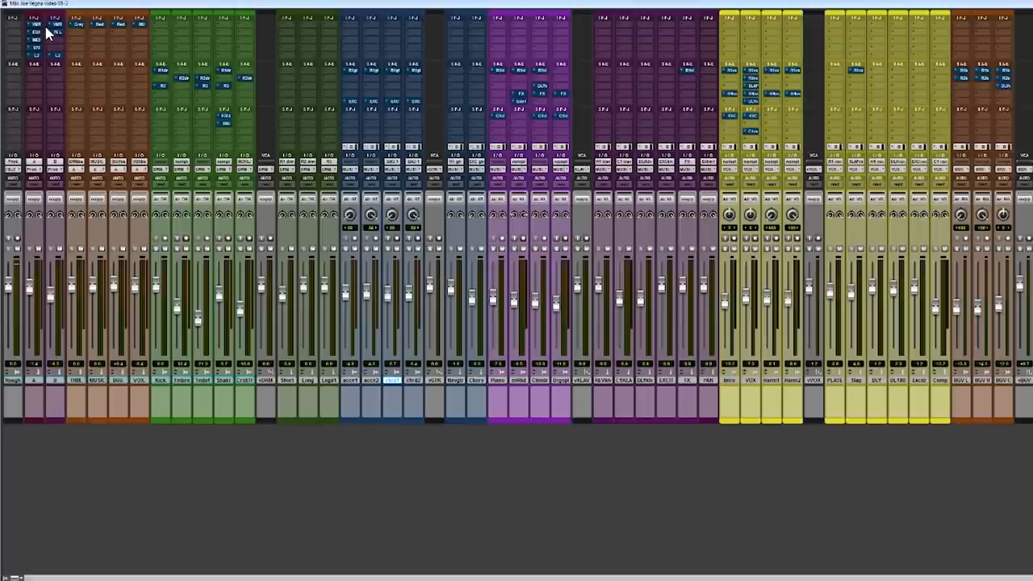
mouse_move(54, 226)
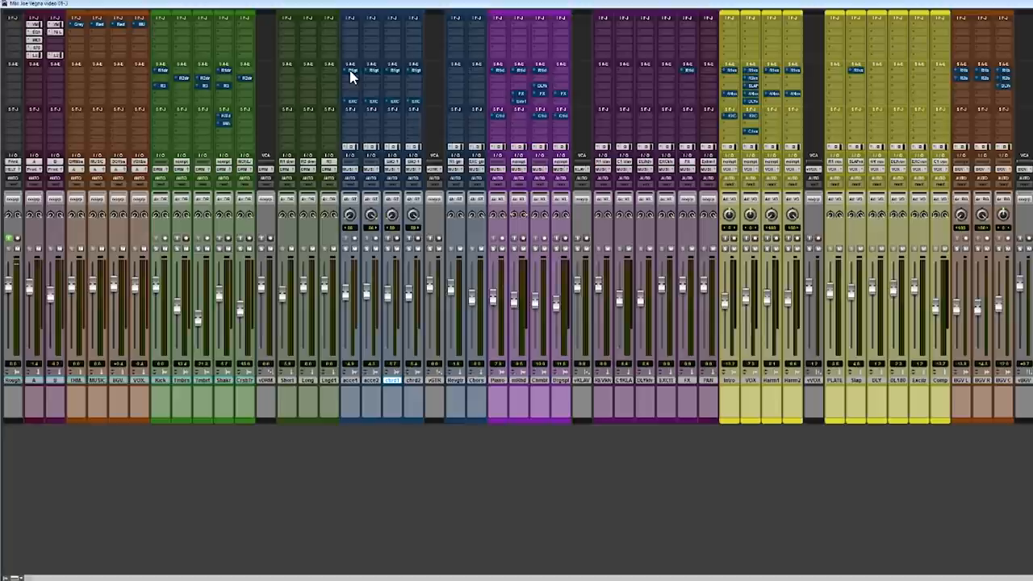
mouse_move(238, 194)
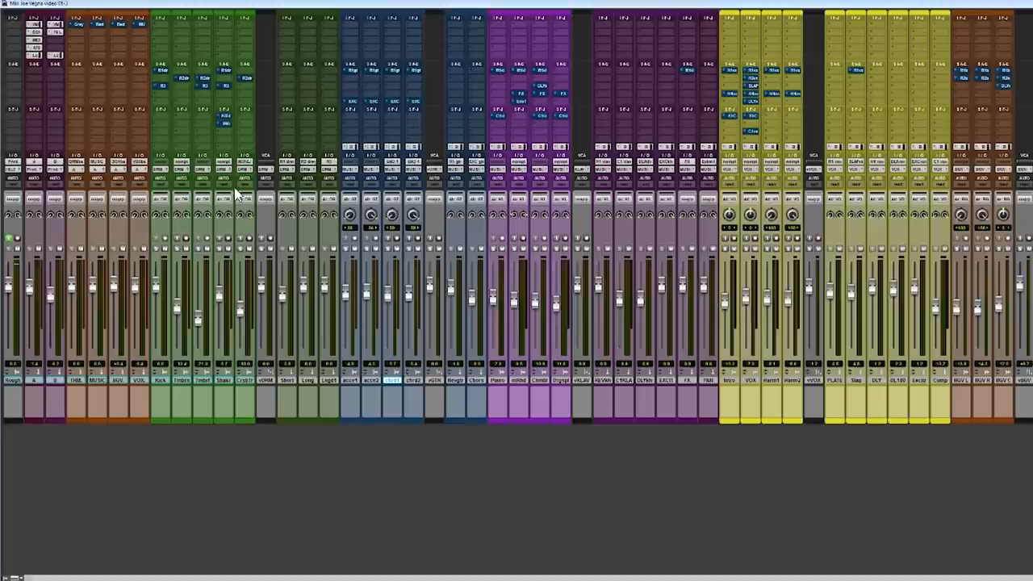
mouse_move(655, 119)
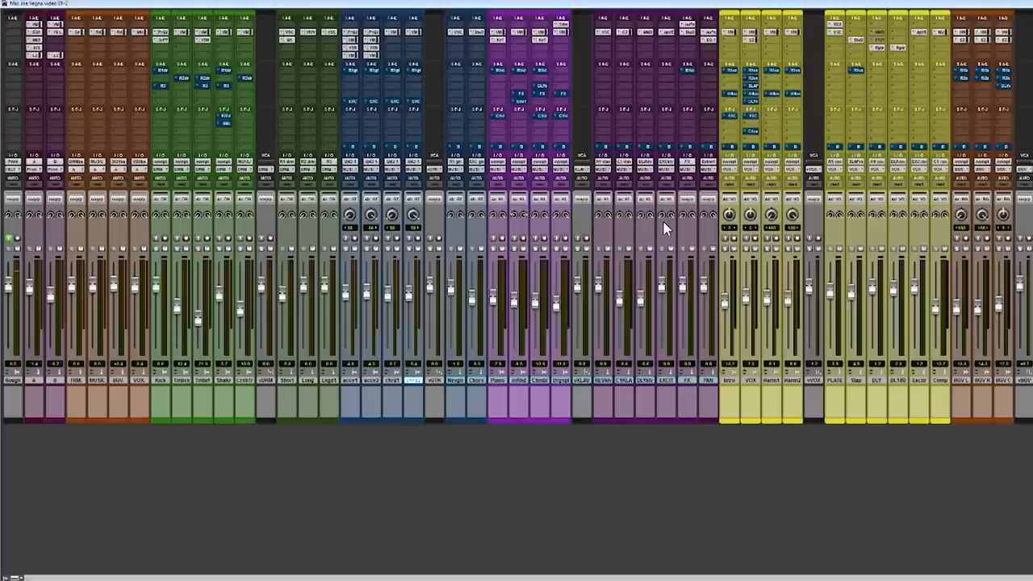
mouse_move(300, 218)
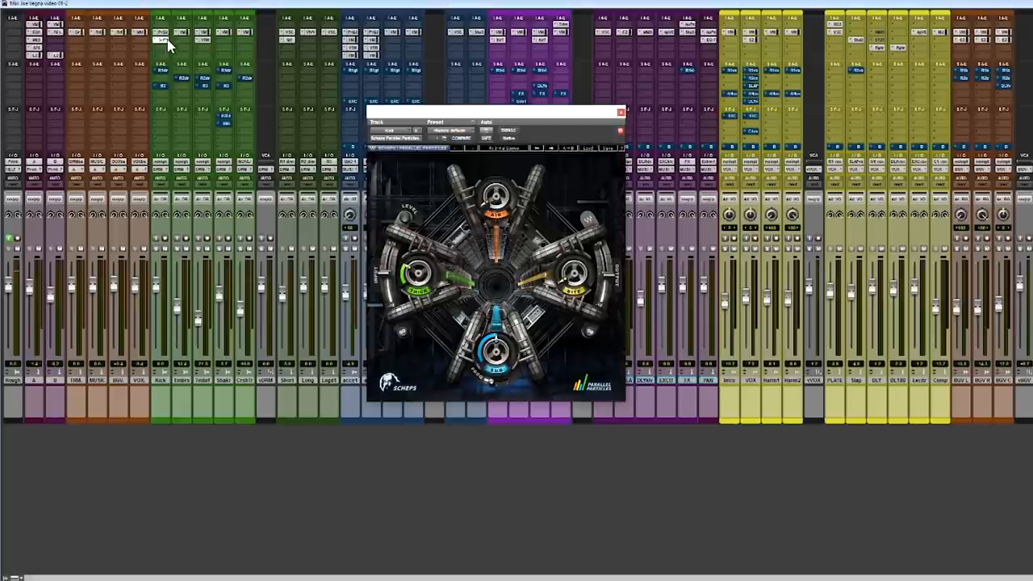
Step: Close Parallel Particles and view the guitar track's Virtual Tape Machines plug-in
left_click(619, 111)
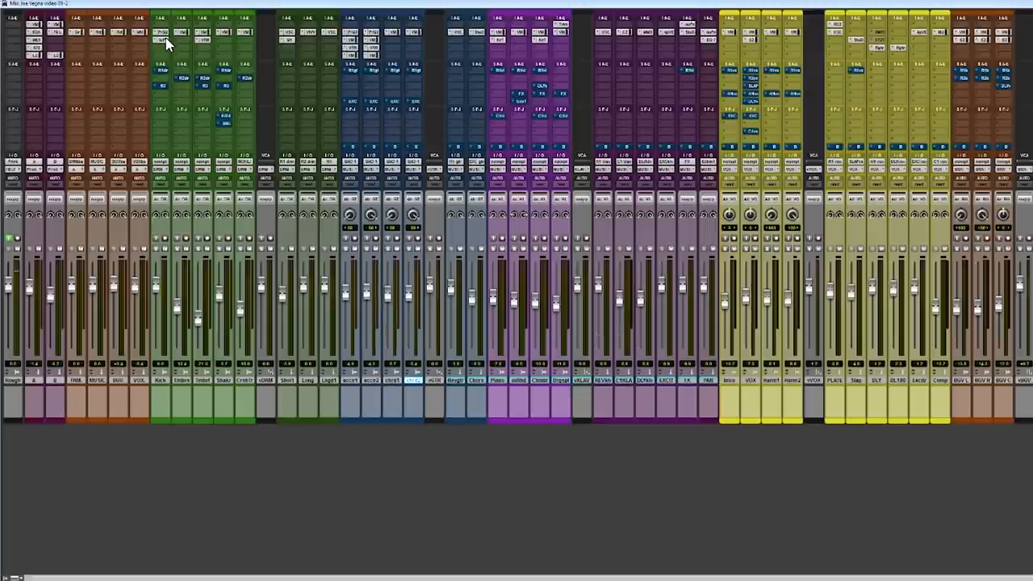
left_click(352, 40)
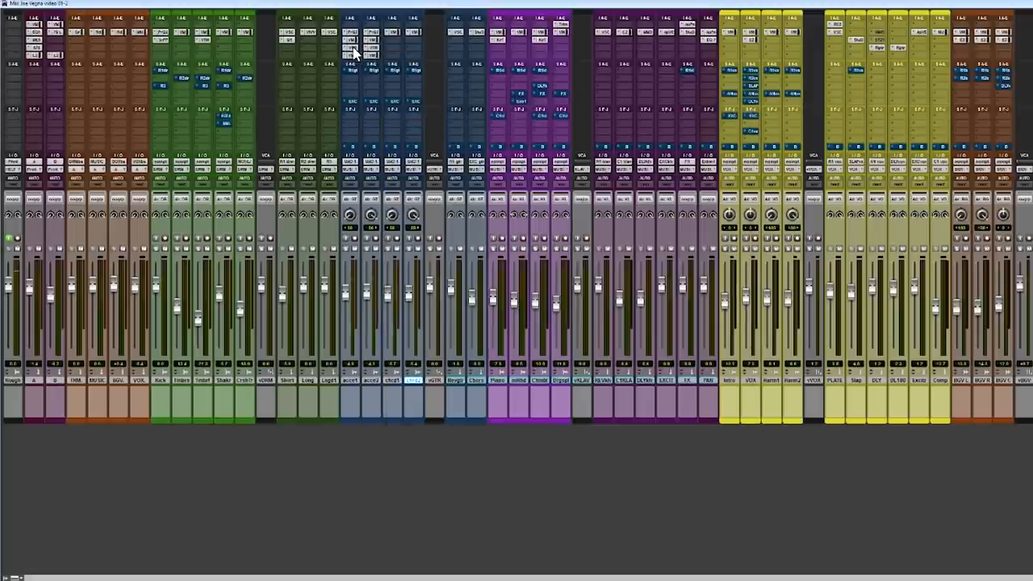
left_click(371, 40)
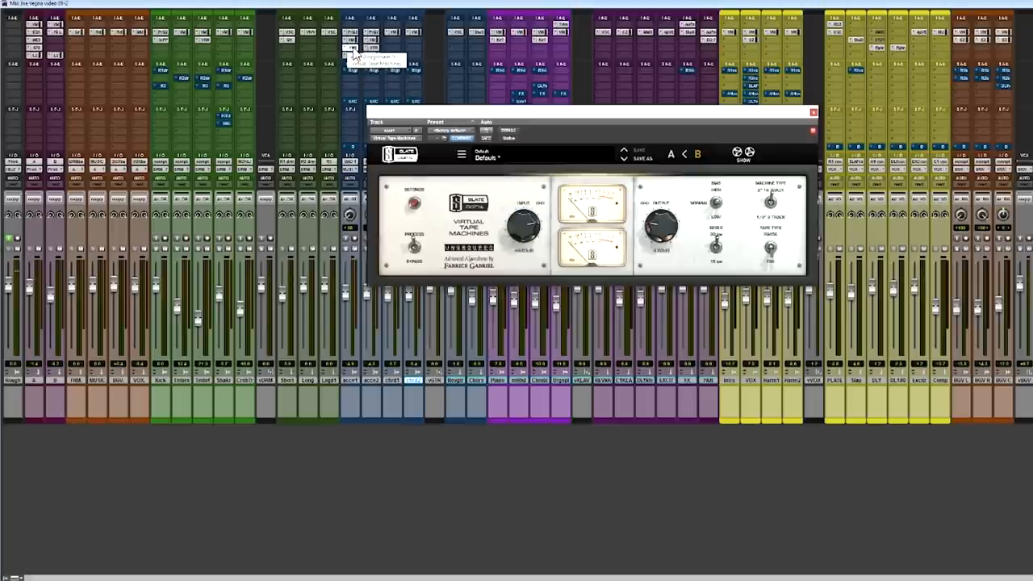
left_click(812, 112)
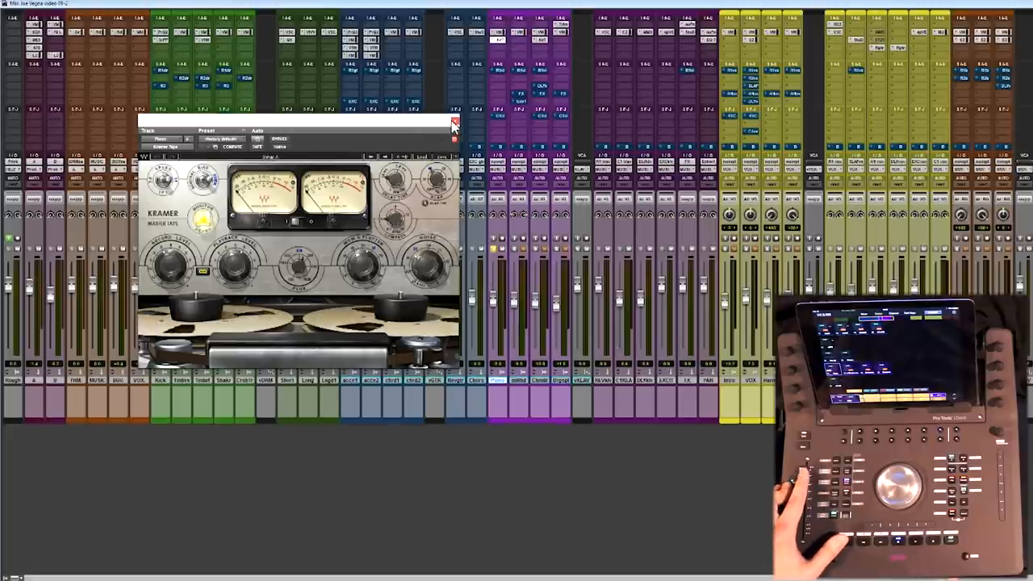
Step: Close the piano track's Kramer Master Tape plug-in window
left_click(454, 122)
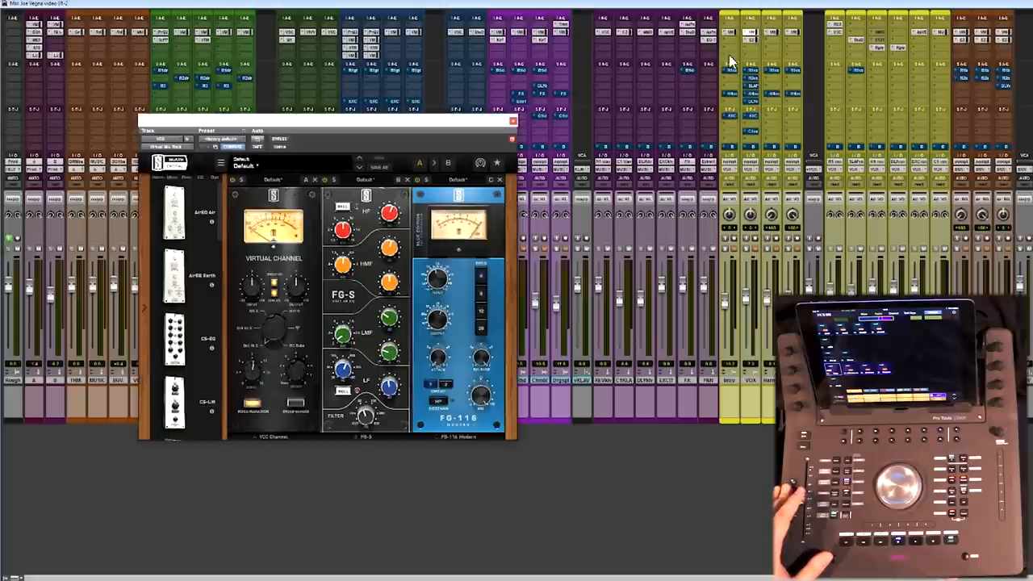
mouse_move(388, 329)
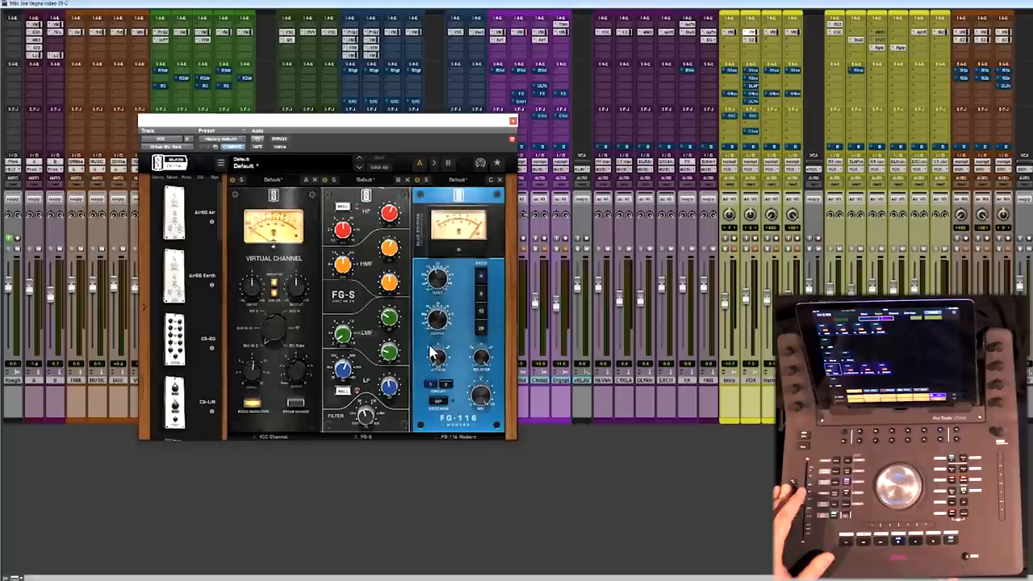
mouse_move(468, 343)
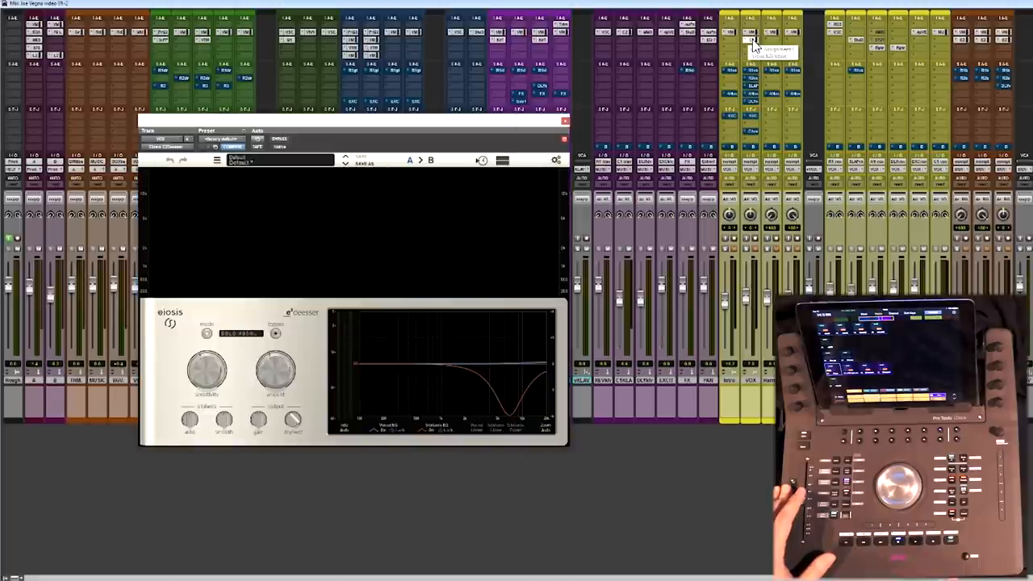
Step: Close the vocal track's Eiosis e²deesser window, leaving no plug-ins open
left_click(565, 120)
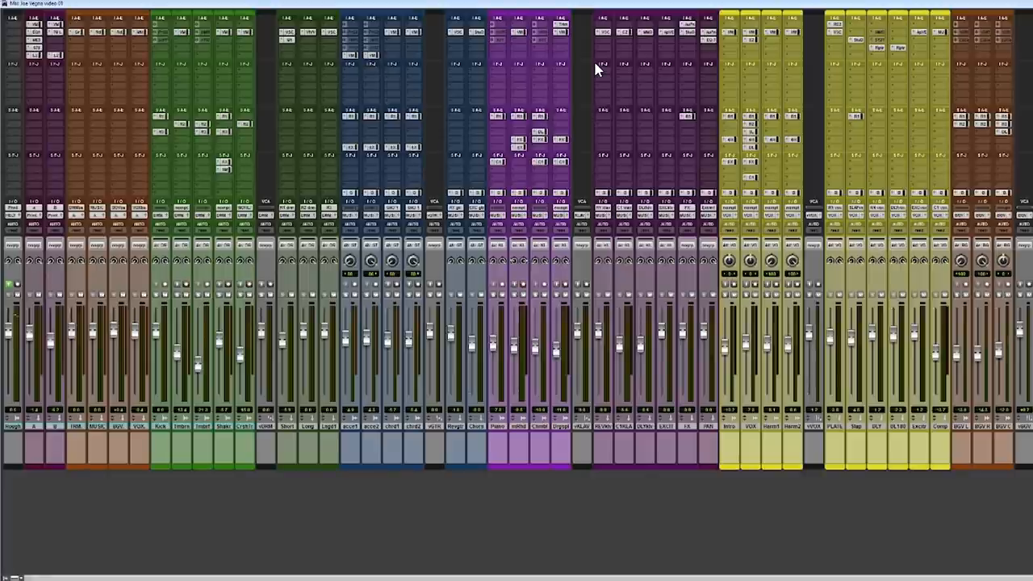
mouse_move(640, 226)
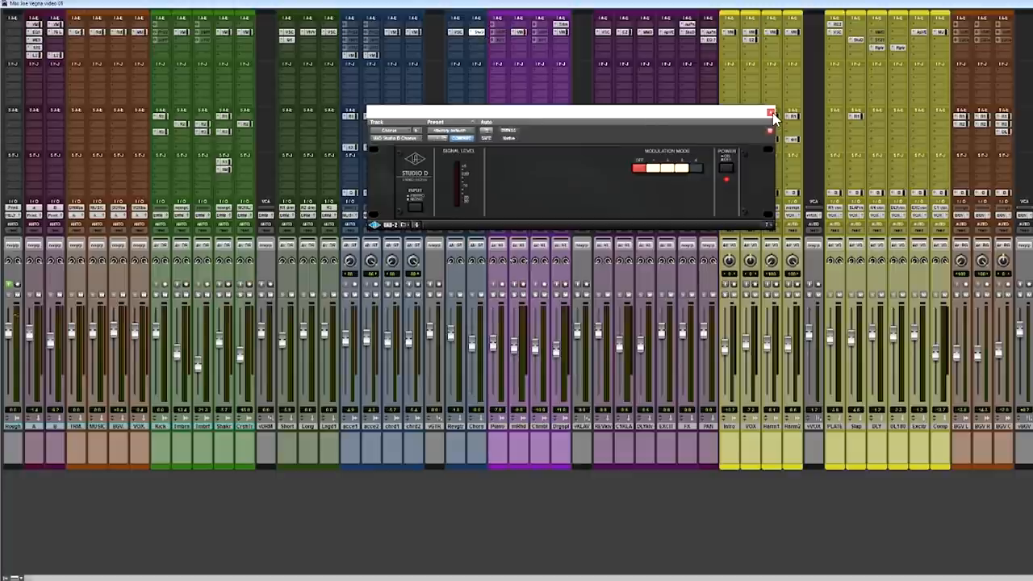
left_click(770, 112)
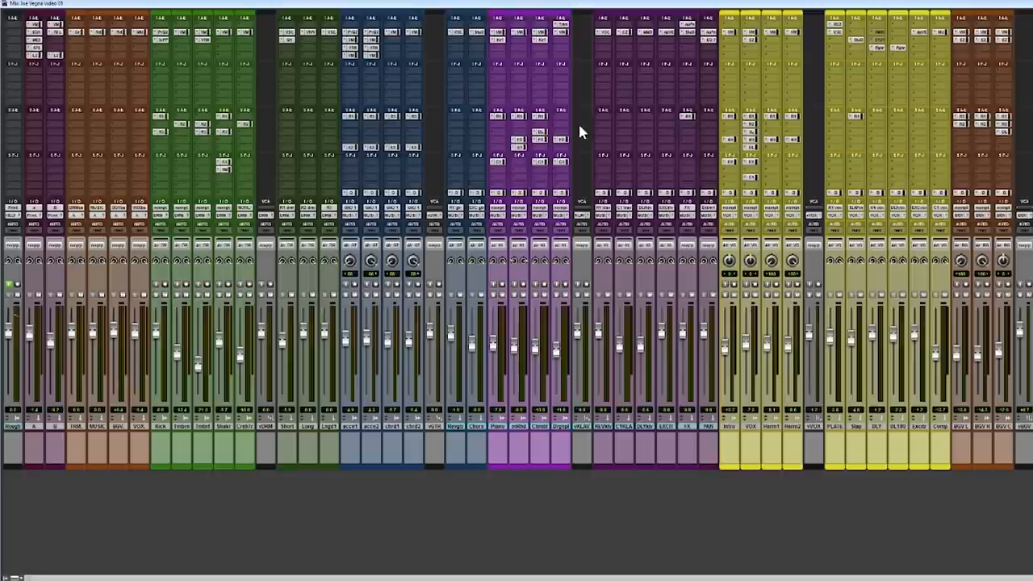
left_click(601, 35)
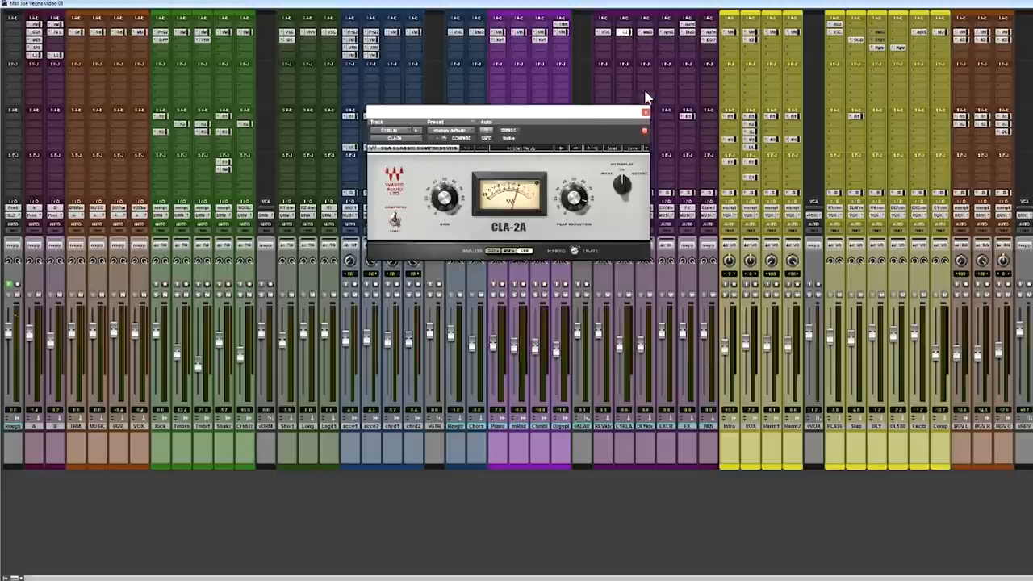
mouse_move(698, 42)
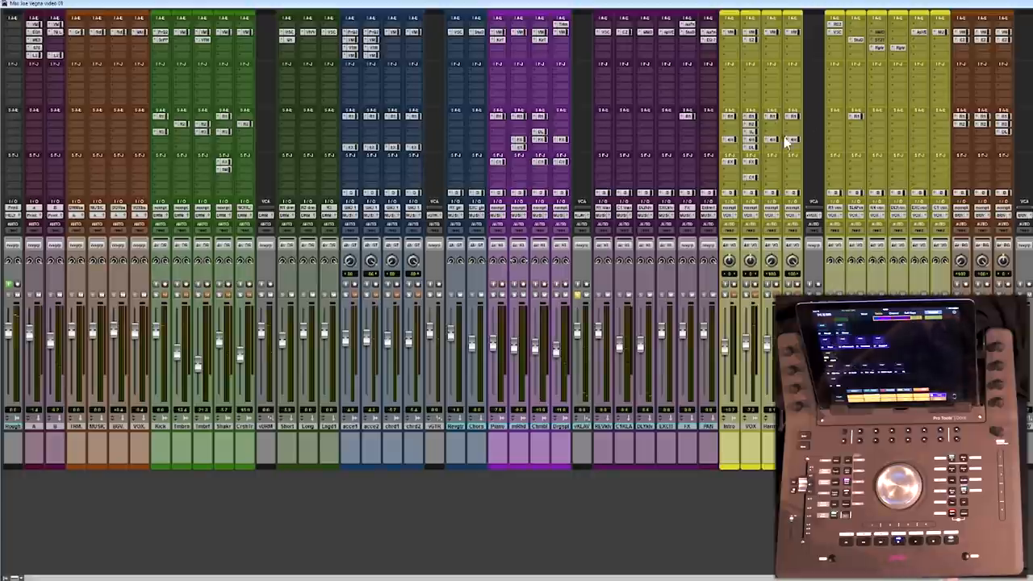
mouse_move(581, 300)
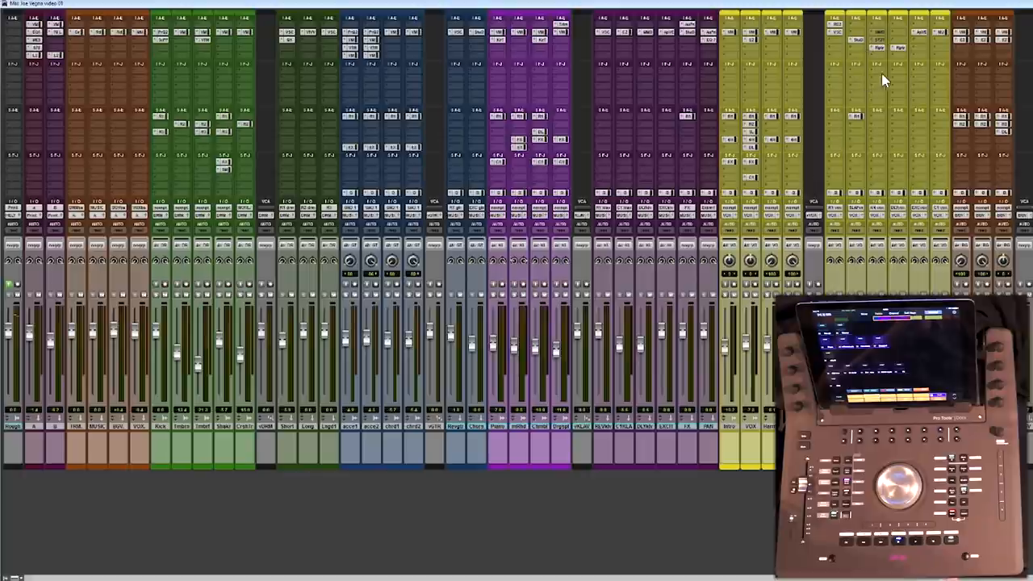
left_click(879, 48)
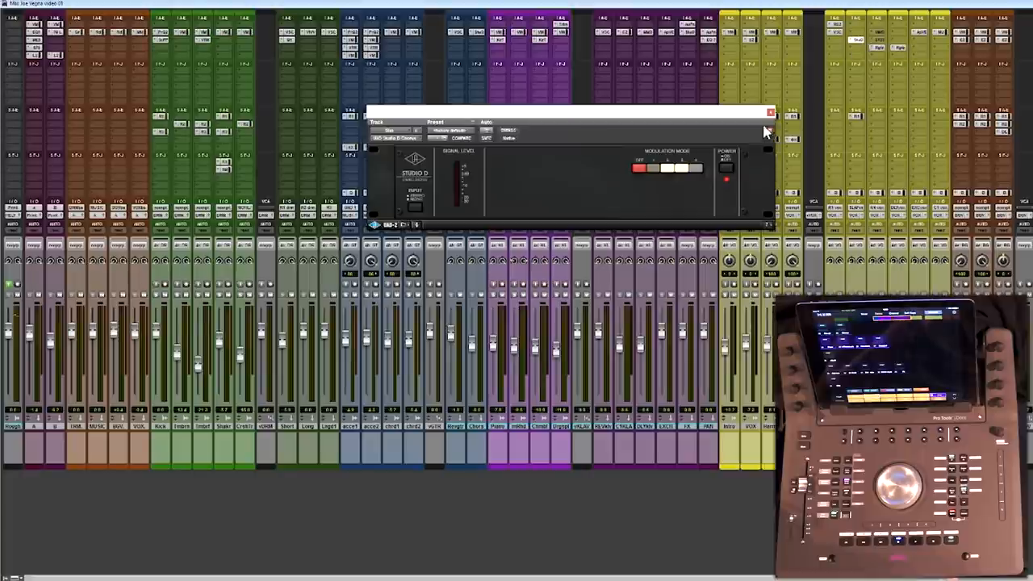
left_click(769, 113)
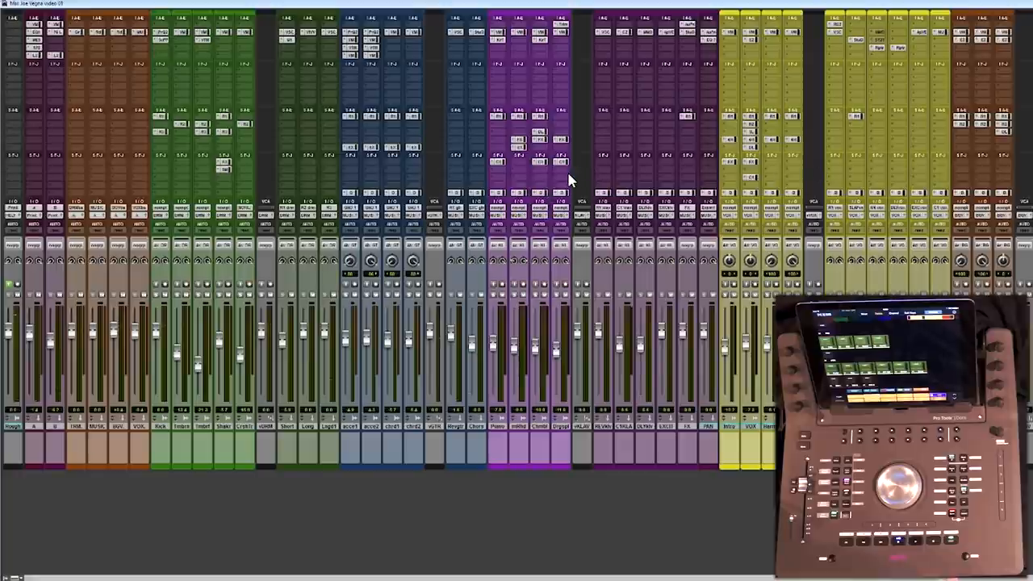
mouse_move(432, 181)
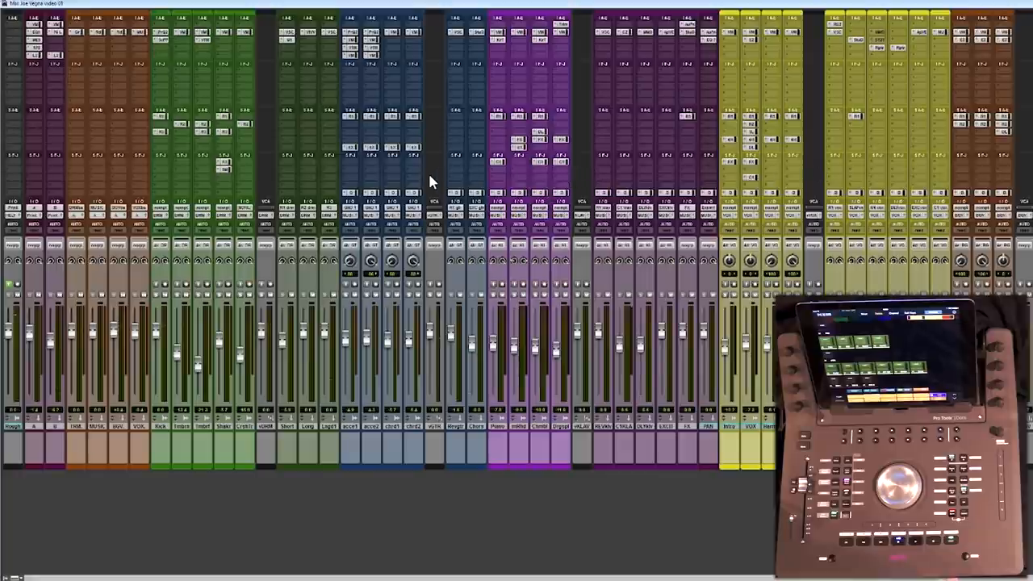